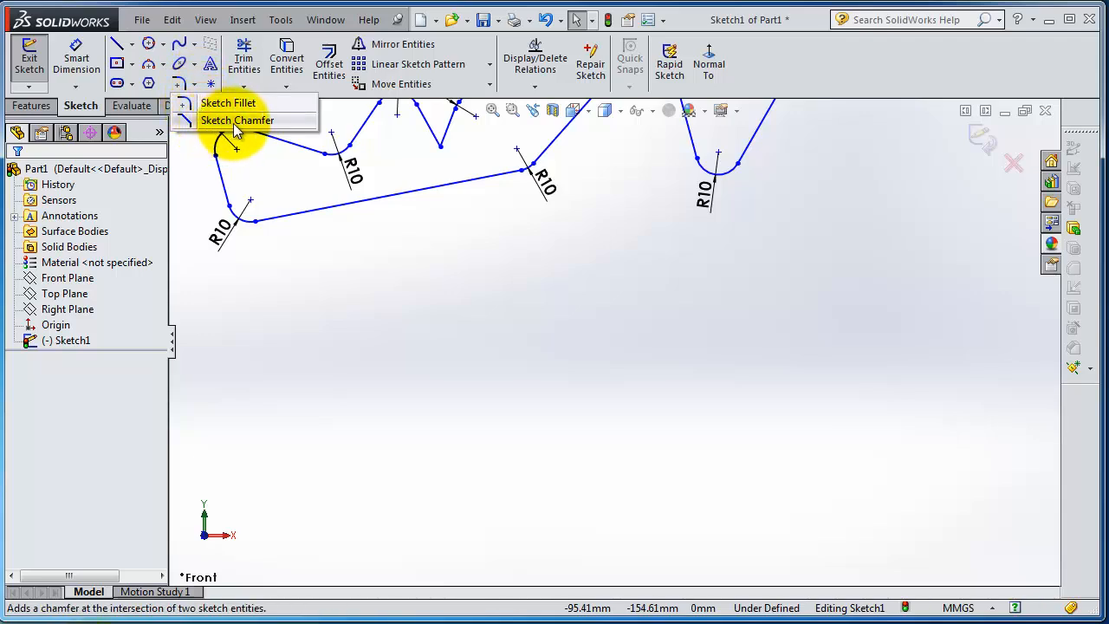
{"action": "mouse_move", "coordinate": [749, 277]}
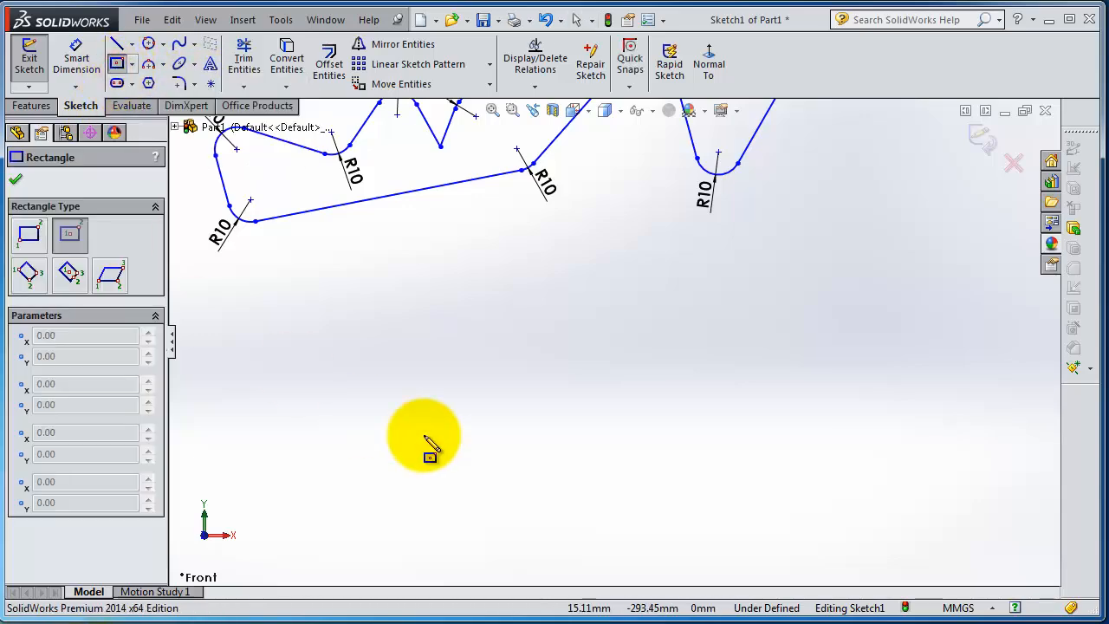
Step: Draw a wide center rectangle below the sketch and a squarer one to its right
{"action": "left_click_drag", "start_coordinate": [424, 437], "coordinate": [592, 374]}
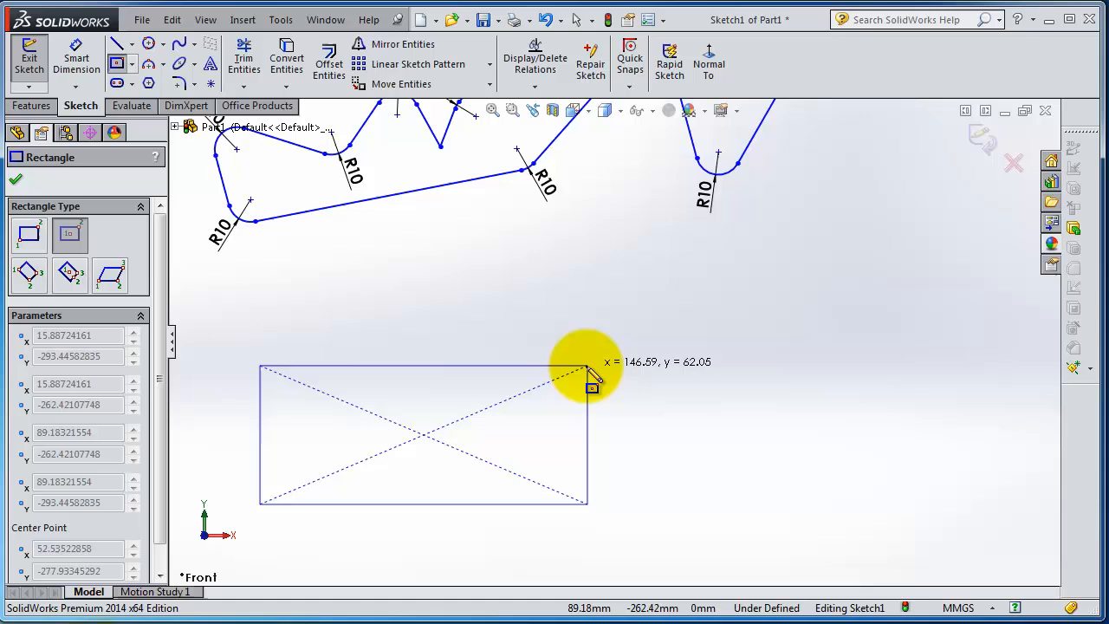
{"action": "left_click_drag", "start_coordinate": [589, 377], "coordinate": [862, 455]}
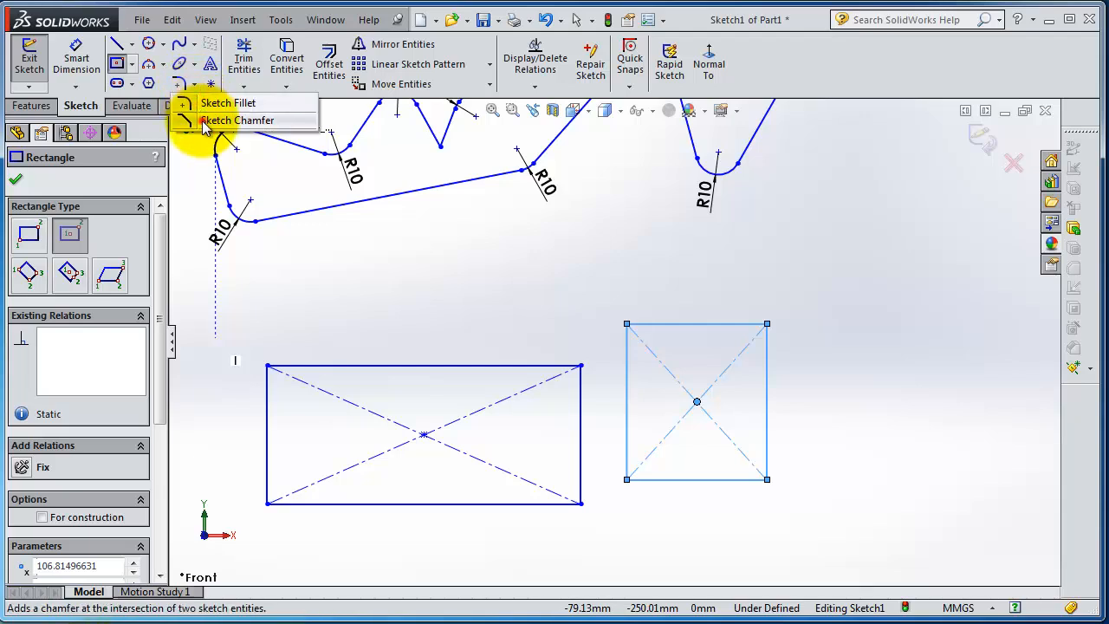
Step: Chamfer the wide rectangle's top-right corner with an equal-distance 10 mm sketch chamfer
{"action": "left_click", "coordinate": [237, 120]}
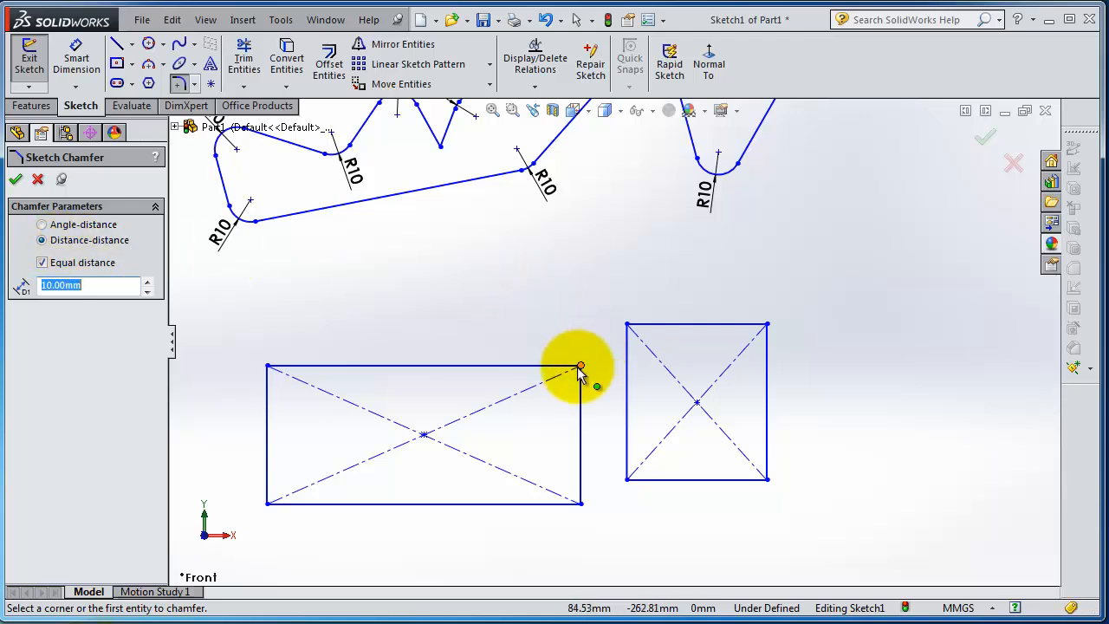
{"action": "left_click", "coordinate": [579, 364]}
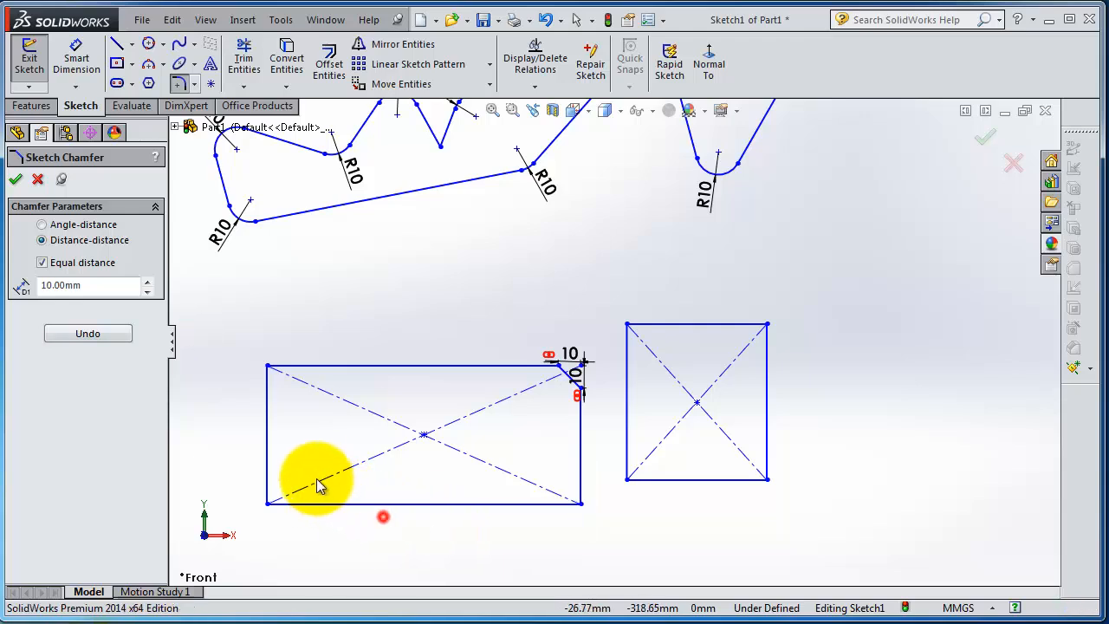
{"action": "mouse_move", "coordinate": [243, 398]}
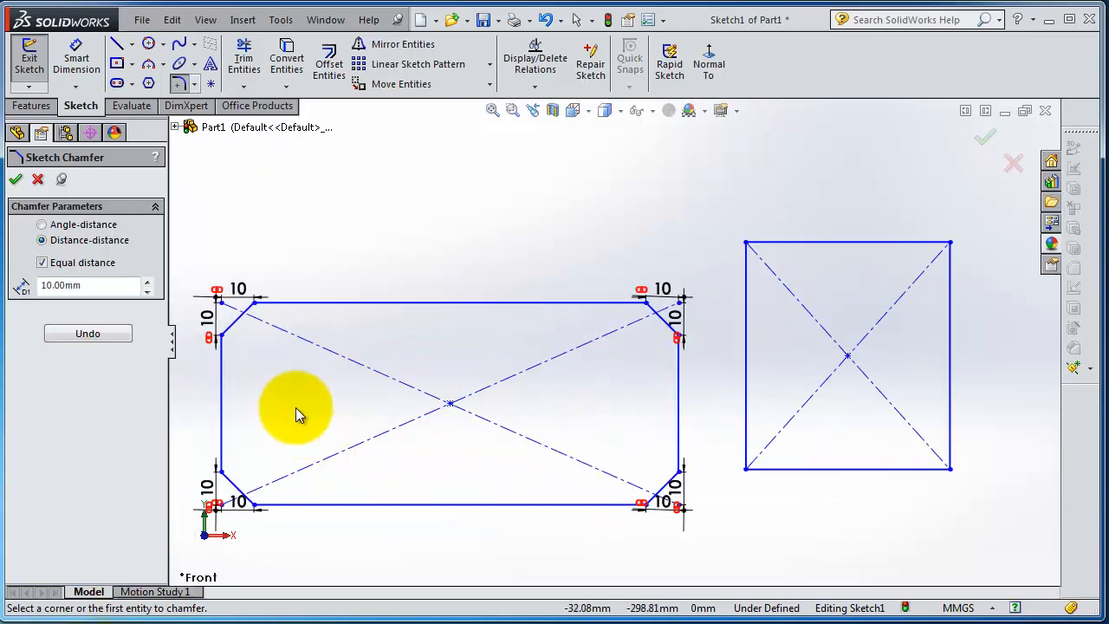
{"action": "mouse_move", "coordinate": [485, 364]}
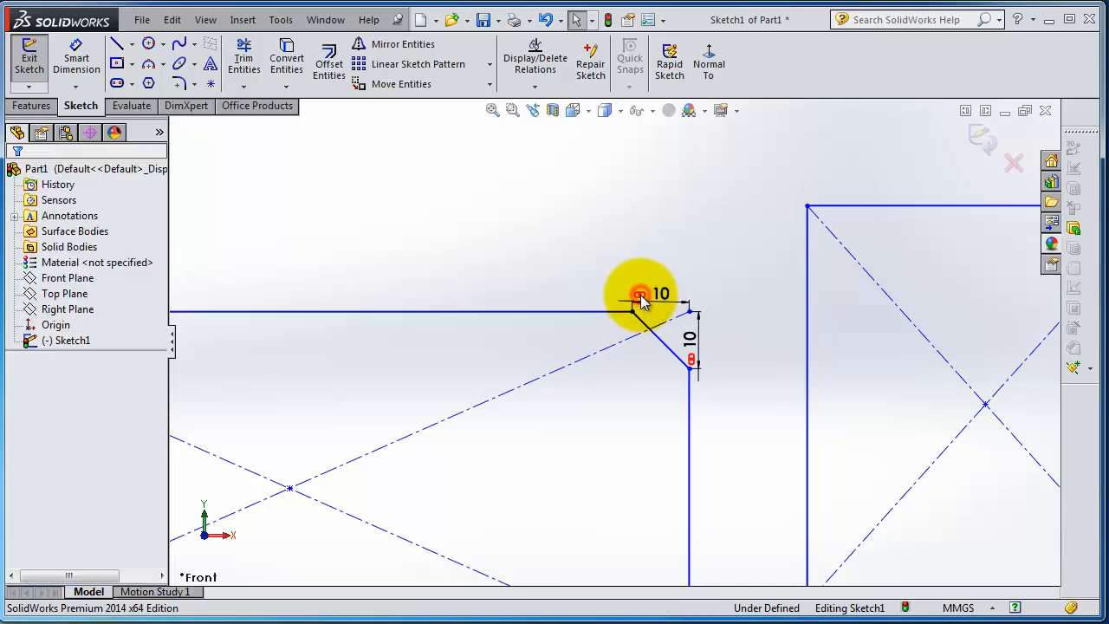
{"action": "mouse_move", "coordinate": [663, 416]}
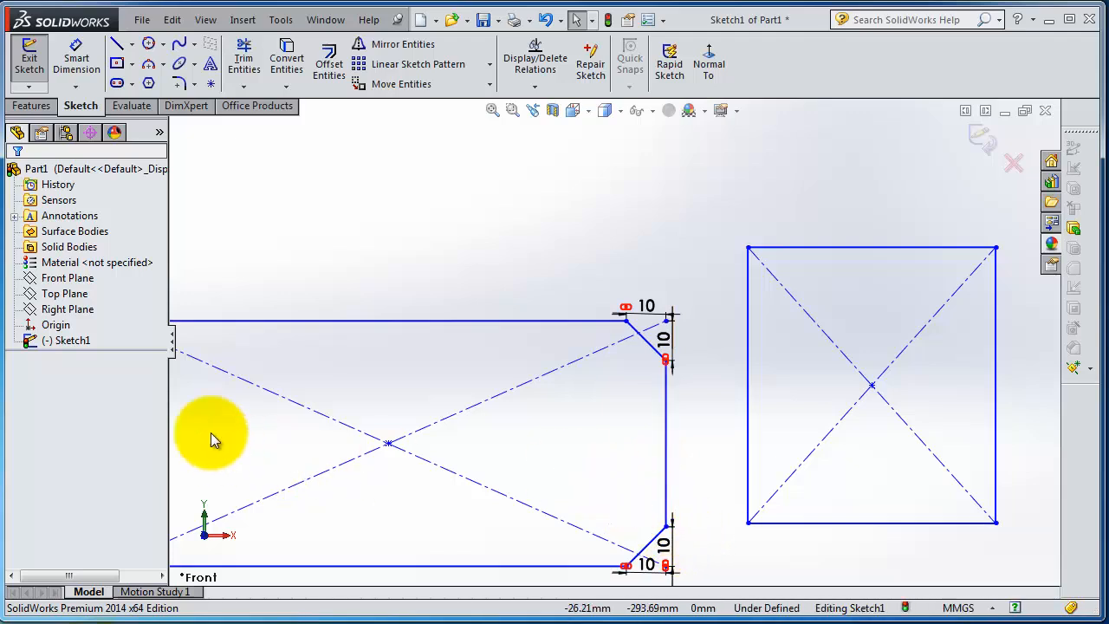
Step: Start a sketch chamfer with Equal distance unchecked and D2 set to 5 mm
{"action": "left_click", "coordinate": [199, 84]}
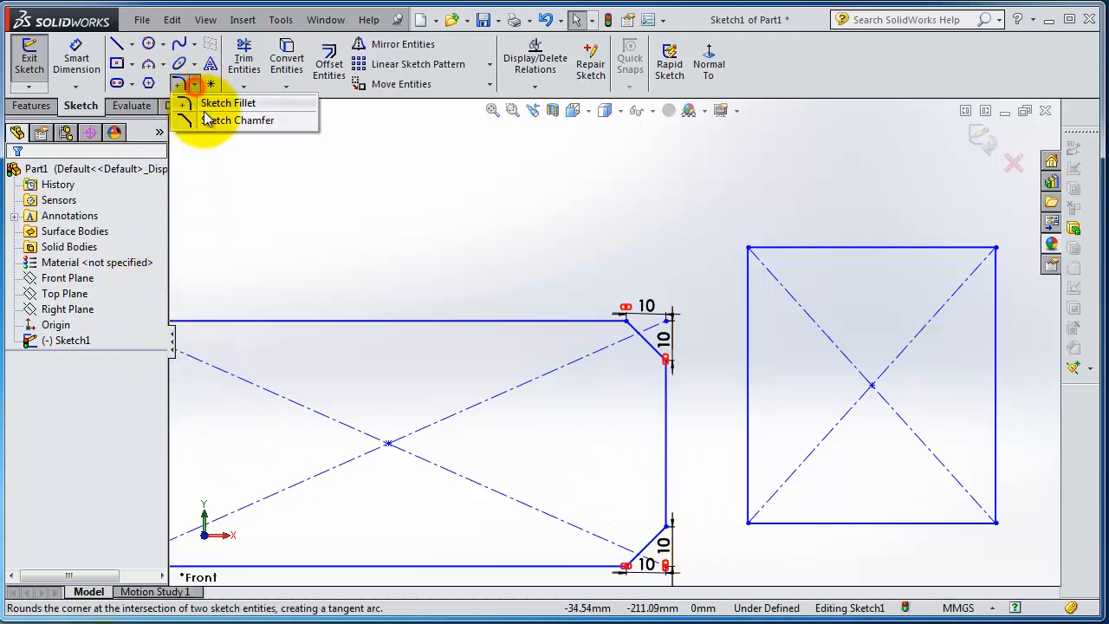
{"action": "left_click", "coordinate": [245, 119]}
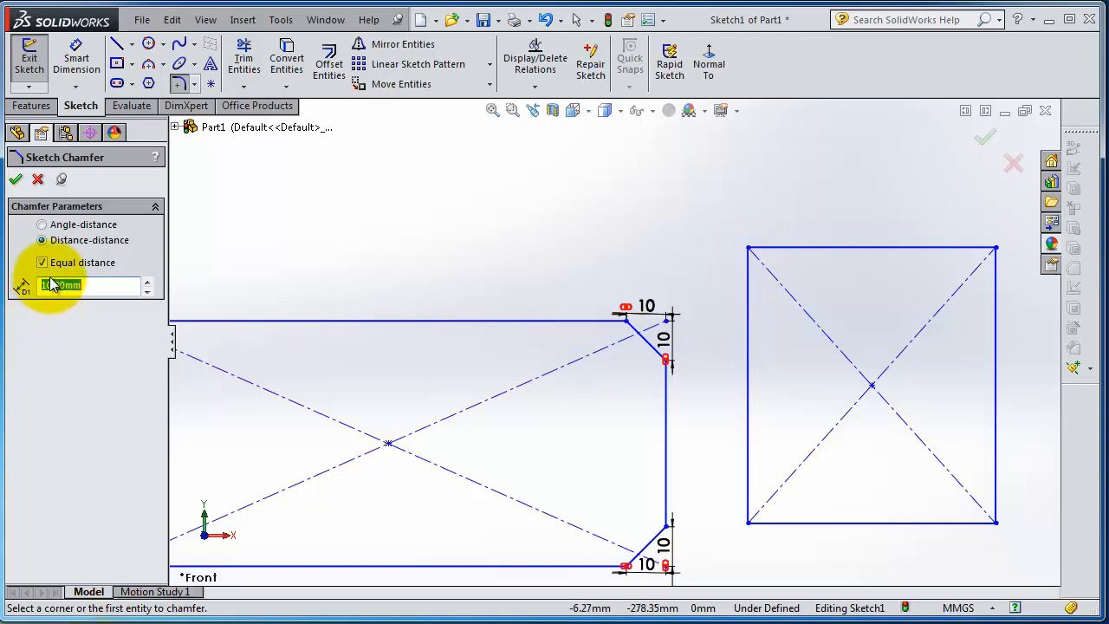
{"action": "left_click", "coordinate": [41, 262]}
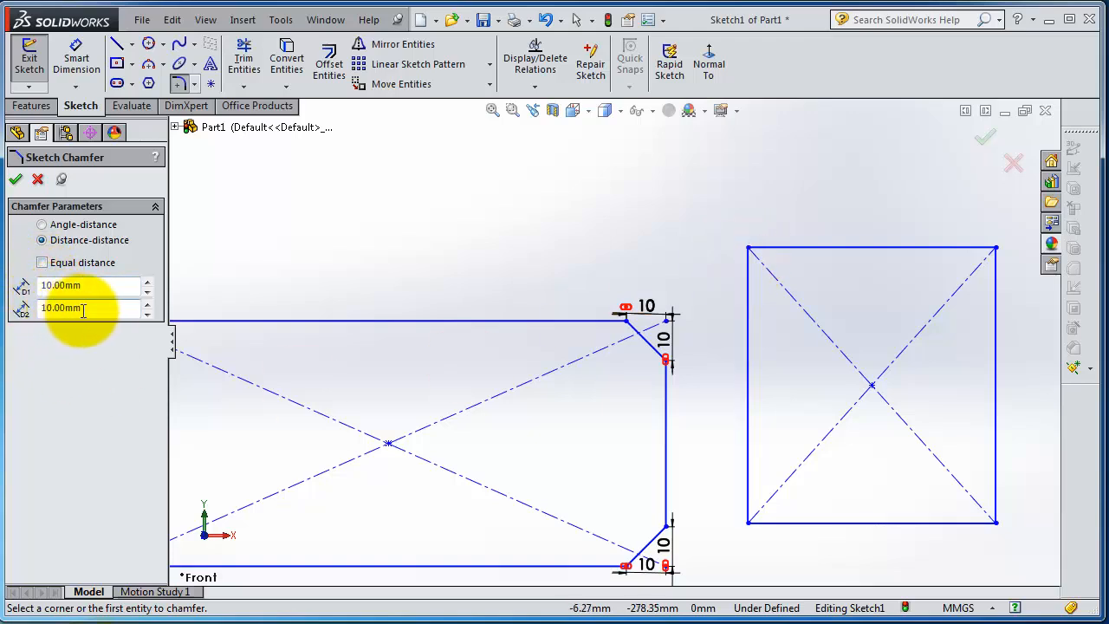
{"action": "type", "text": "5"}
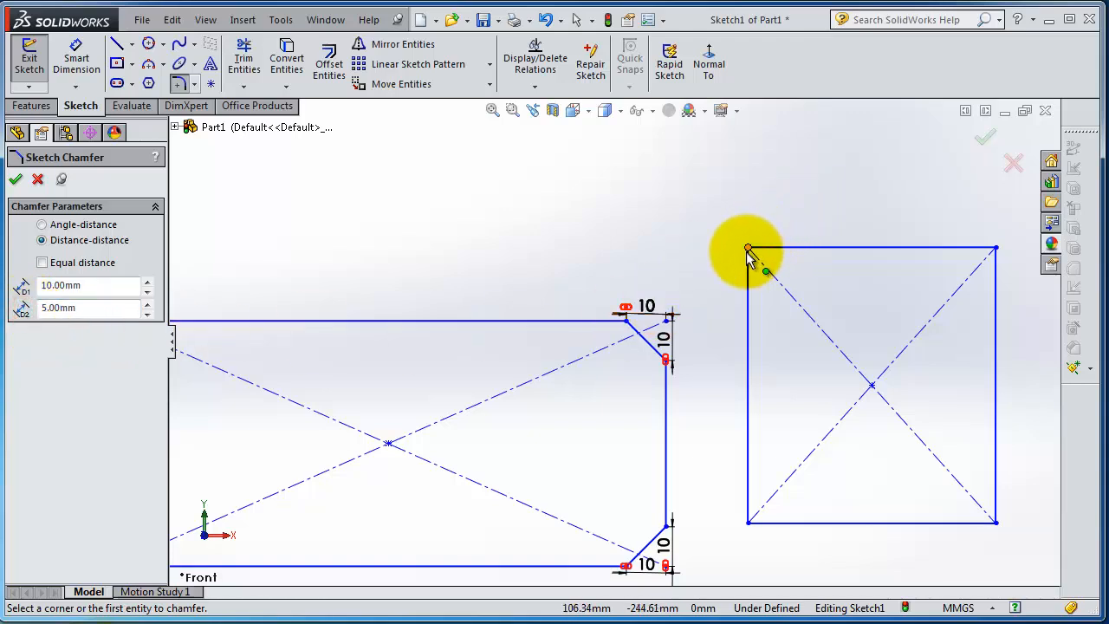
Step: Chamfer the square's top-left and top-right corners with 10 by 5 mm chamfers
{"action": "left_click", "coordinate": [748, 249]}
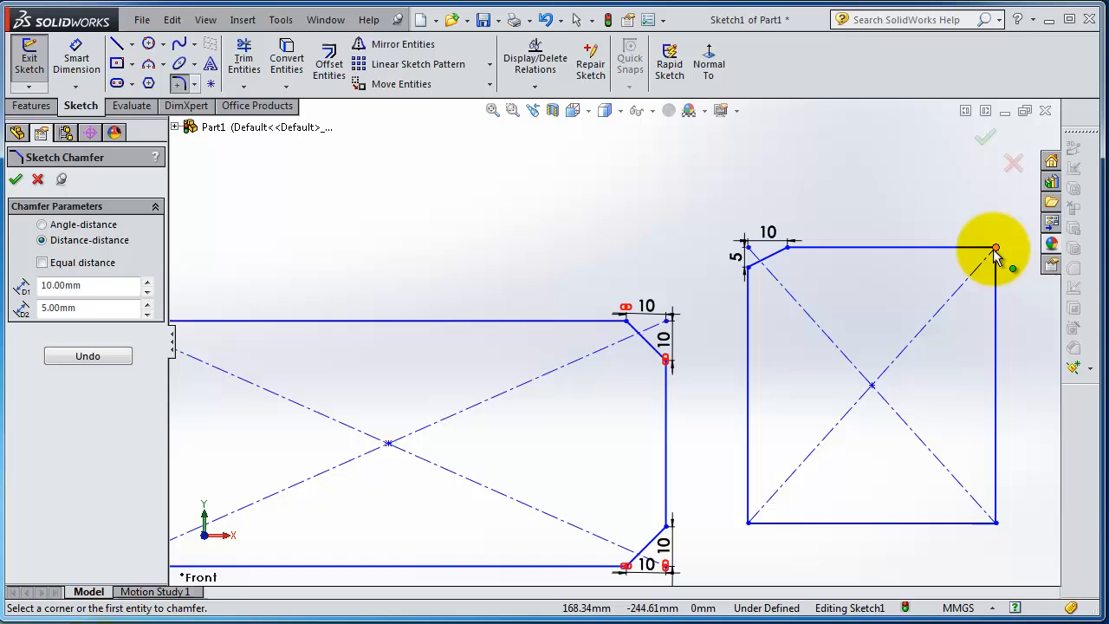
{"action": "left_click", "coordinate": [995, 249]}
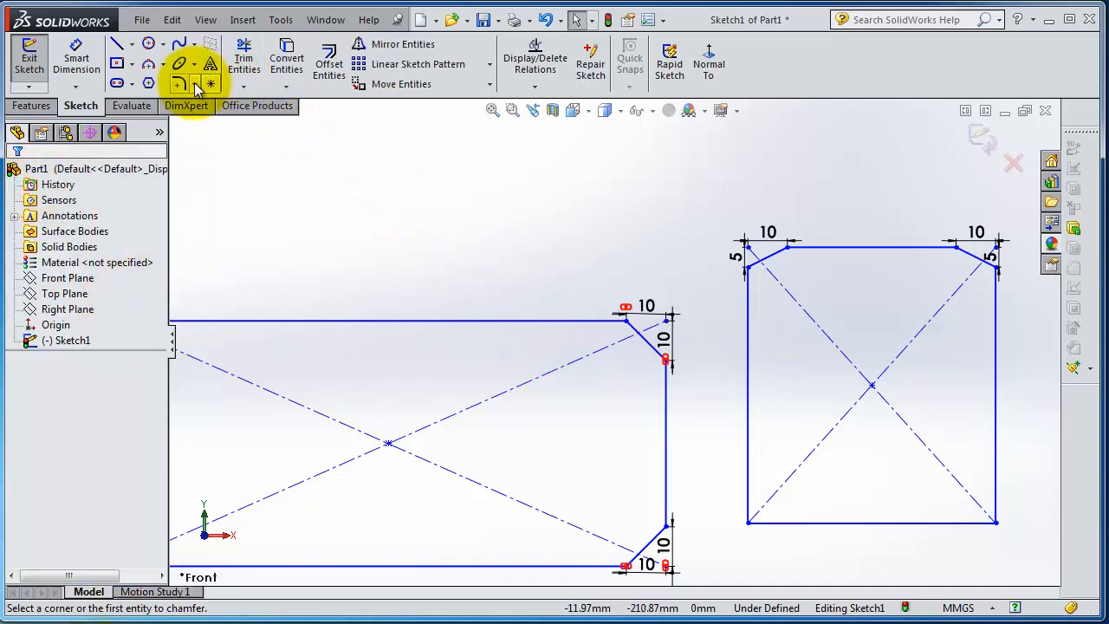
{"action": "left_click", "coordinate": [177, 83]}
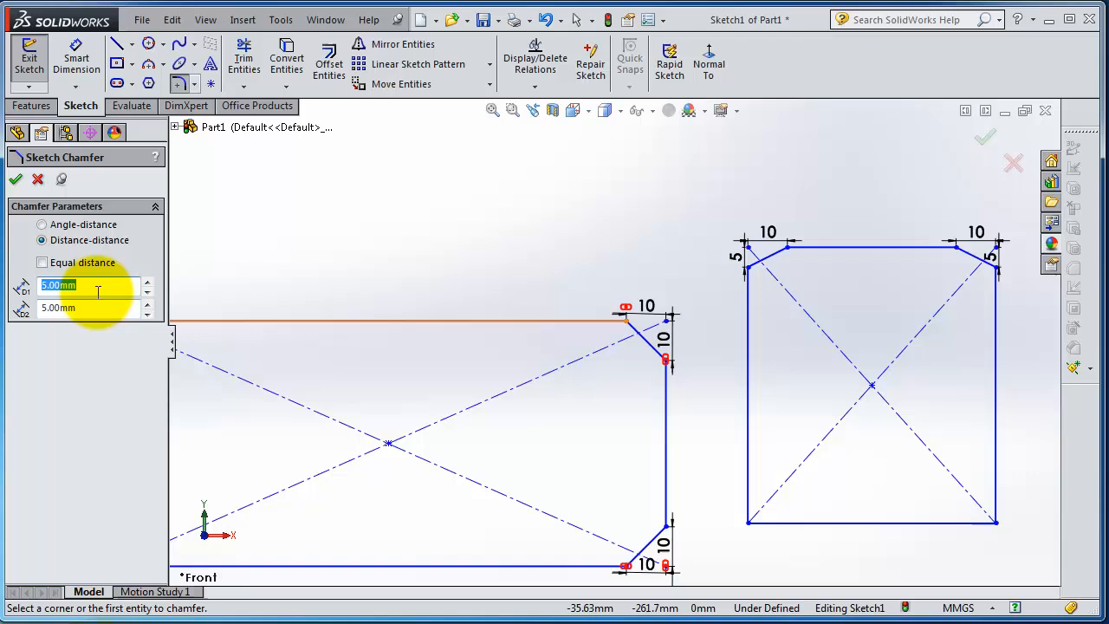
Step: Enter 10 mm as the D1 chamfer distance for the square's bottom corners
{"action": "type", "text": "10"}
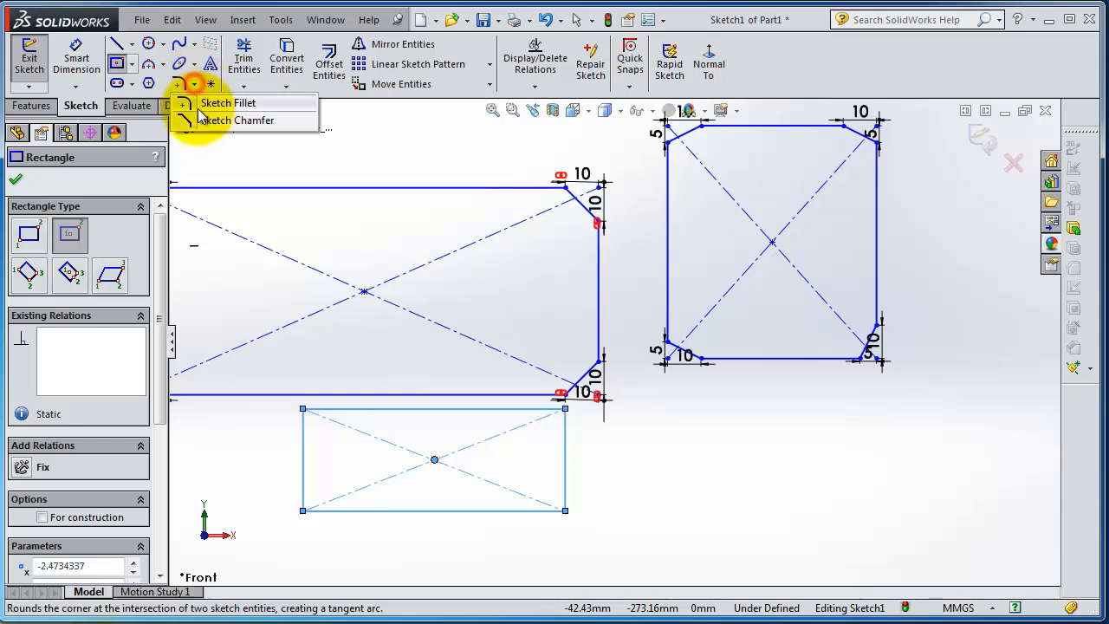
Step: Chamfer the third rectangle's top-left corner at 10 mm and 30°, then start a 60° chamfer
{"action": "left_click", "coordinate": [237, 119]}
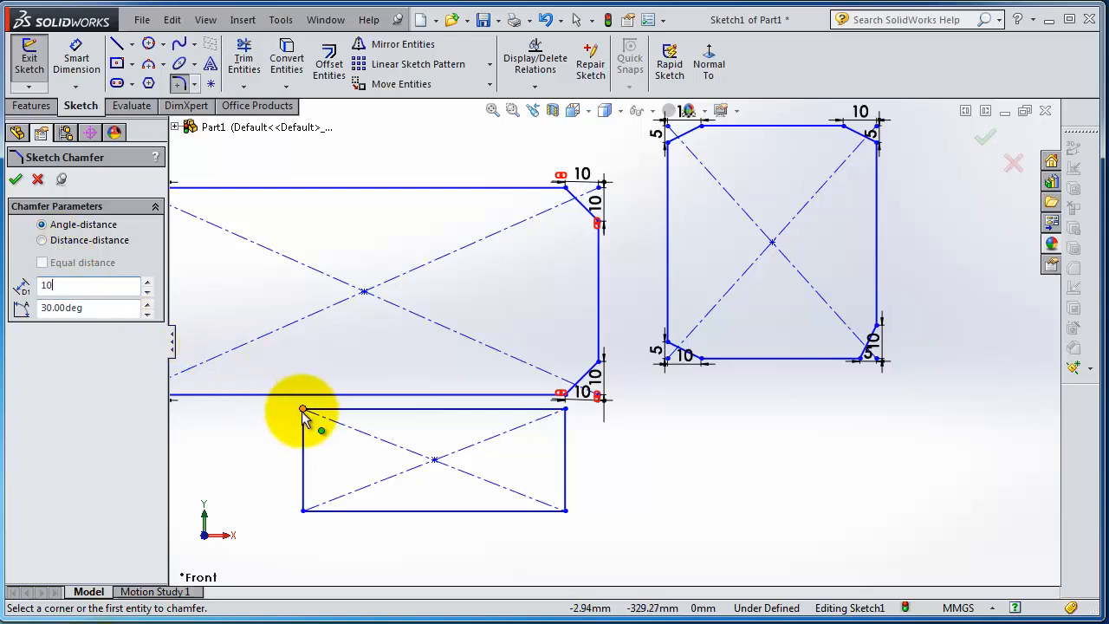
{"action": "left_click", "coordinate": [303, 409]}
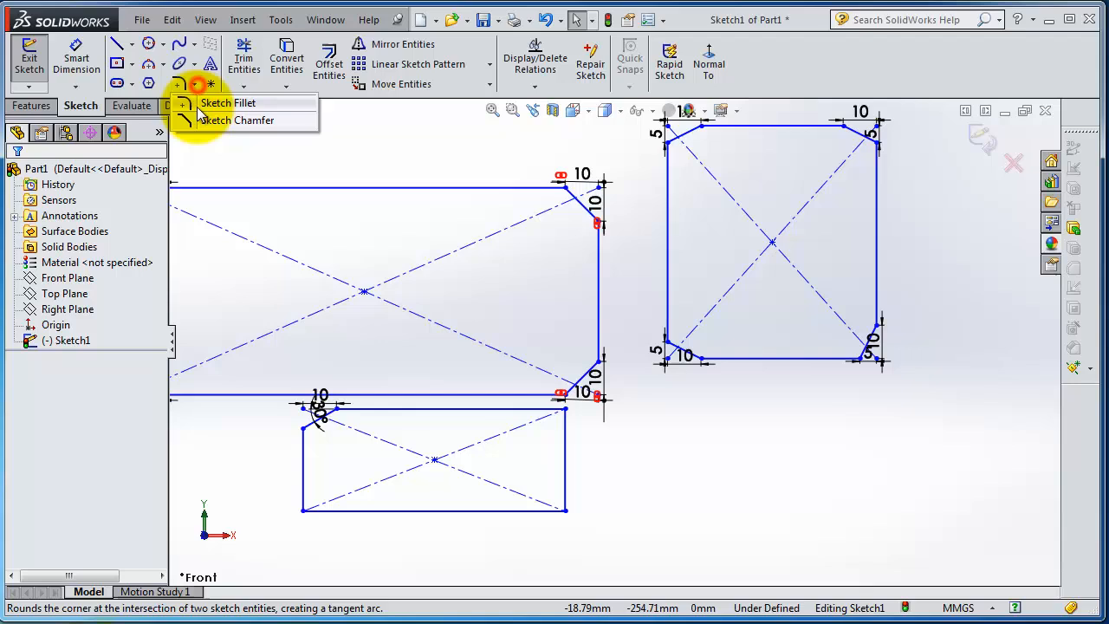
{"action": "left_click", "coordinate": [236, 120]}
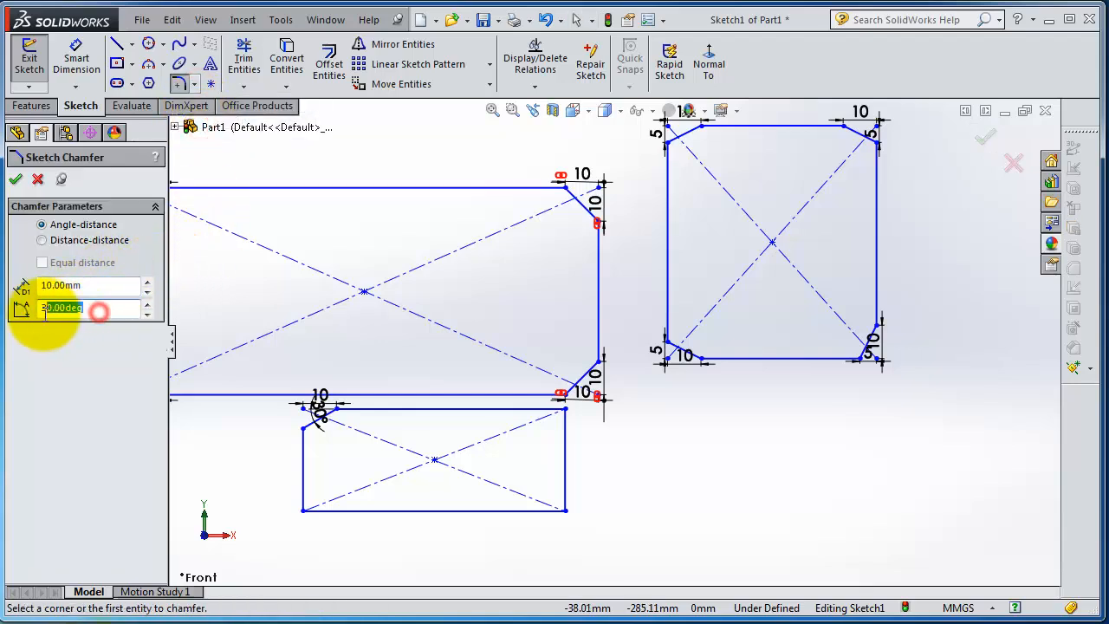
{"action": "type", "text": "60"}
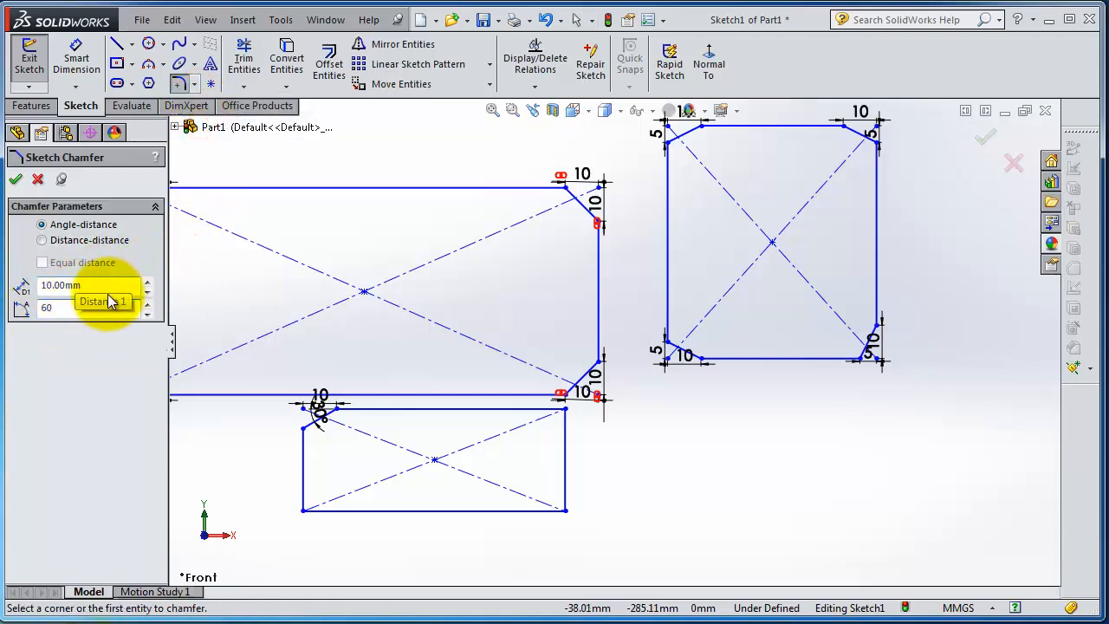